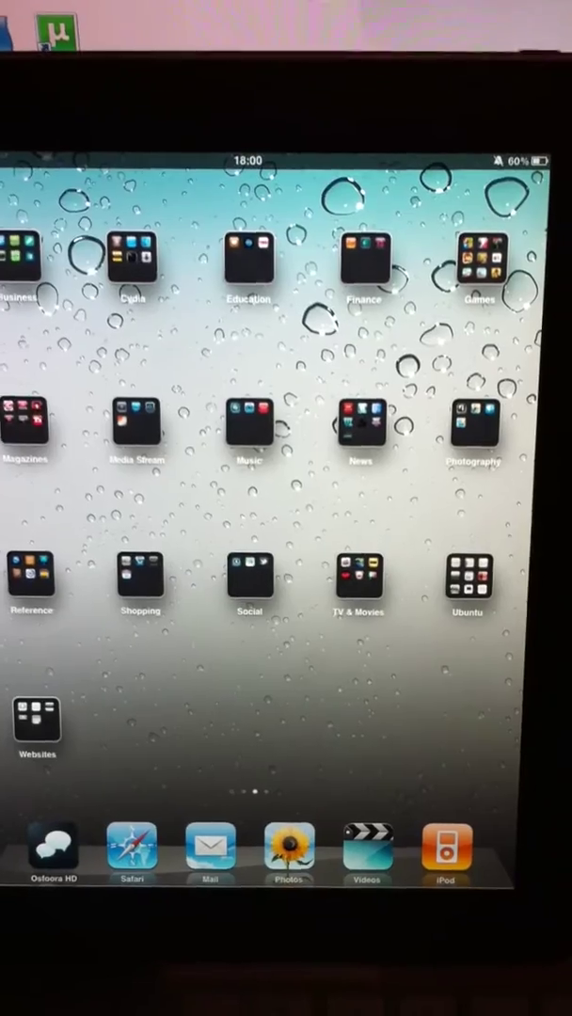
- Enter option 1, Adapt icons to retina display, at the iRetiner 0.3 'Select an option:' prompt
left_click(134, 256)
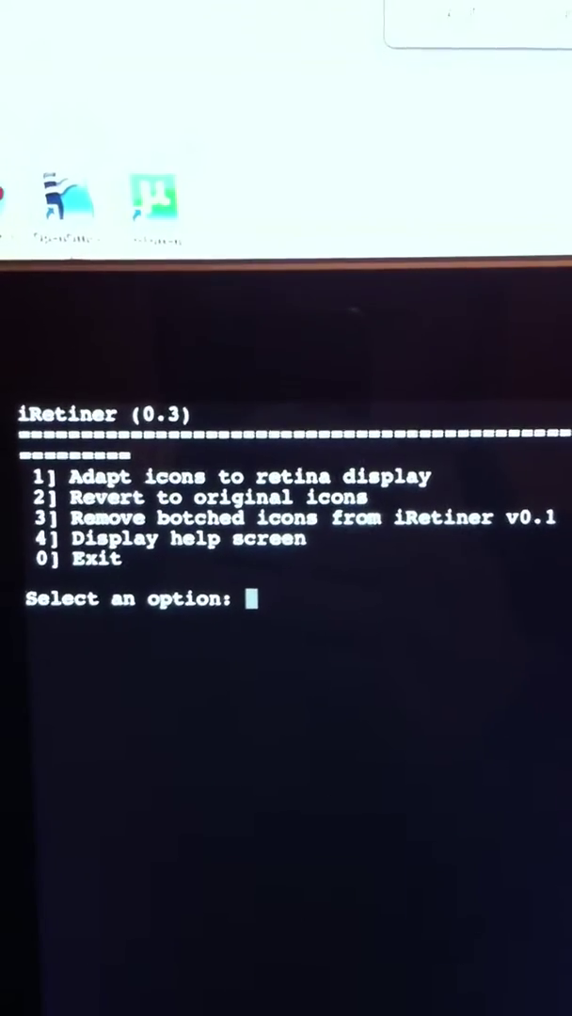
type("1")
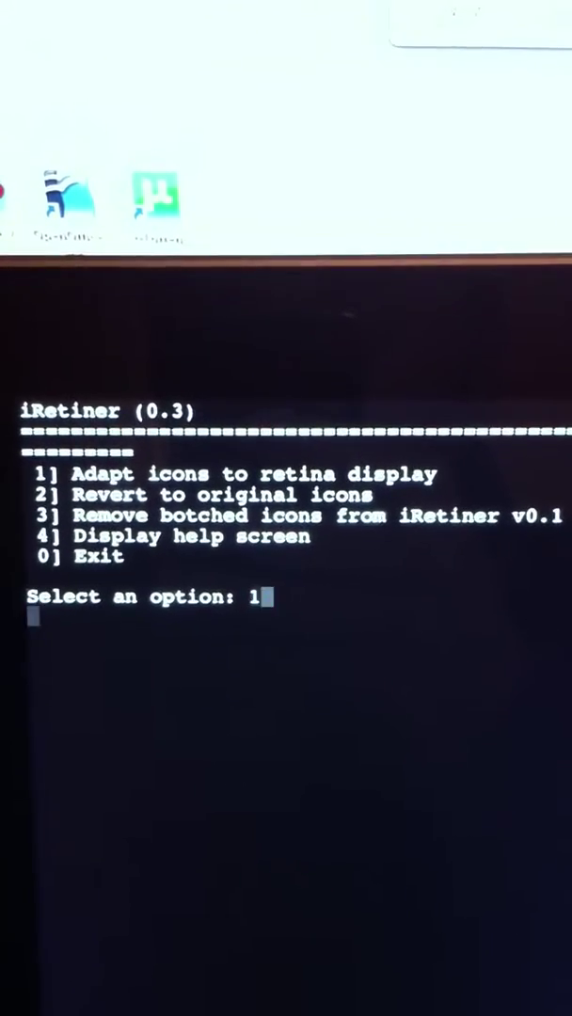